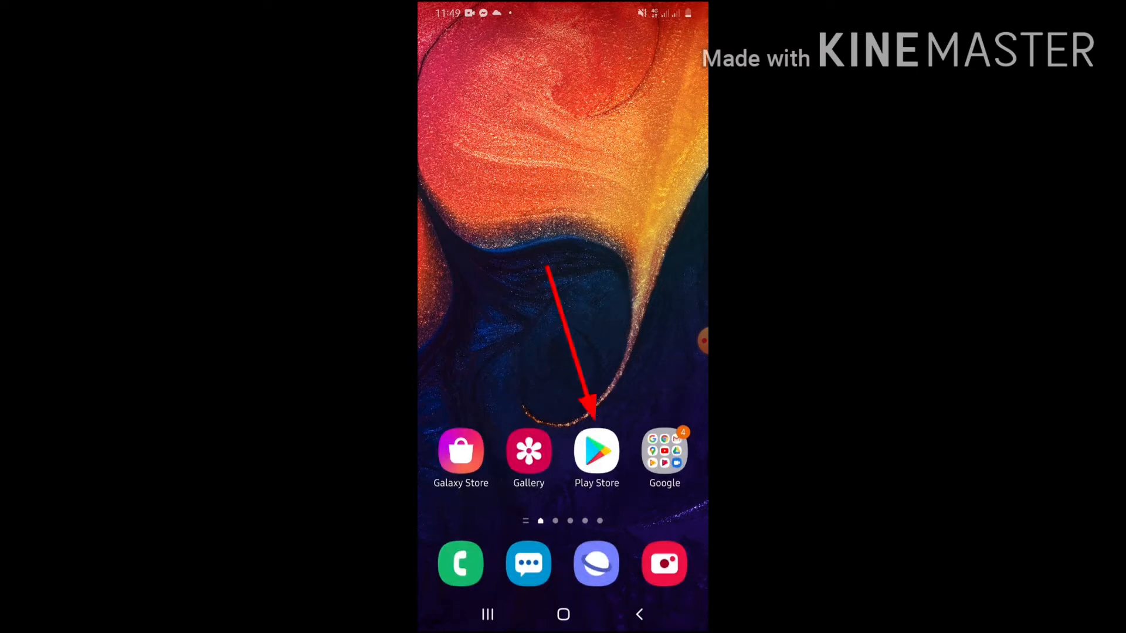
Step: Search Google Play Store for 'yout' and pick the YouTube Studio suggestion
click(596, 451)
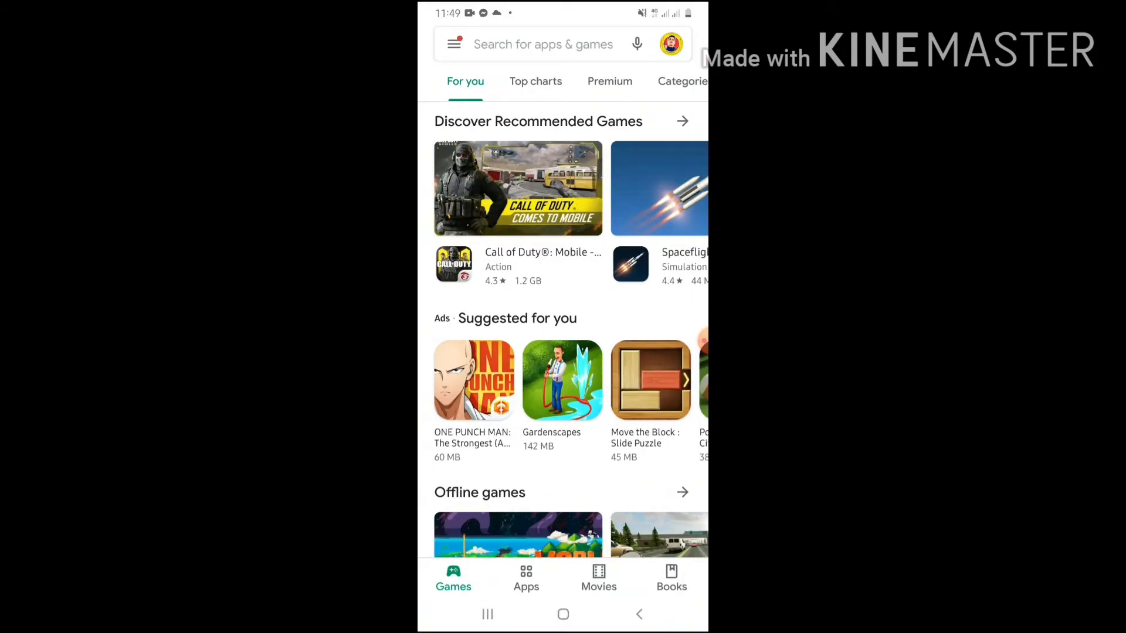
click(543, 44)
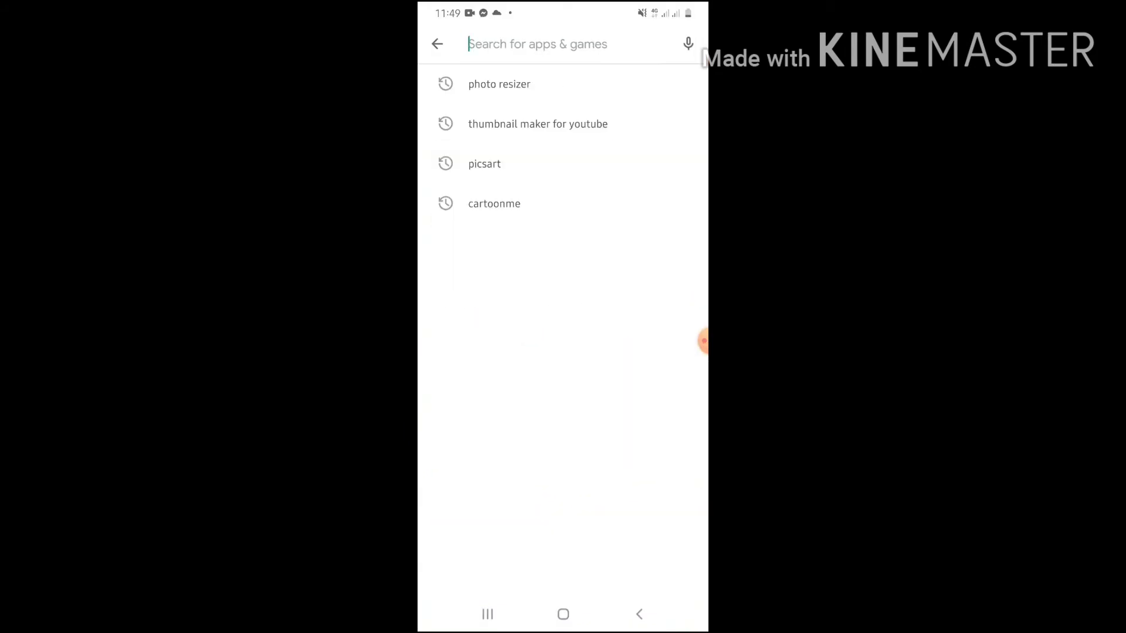
text(youtube s)
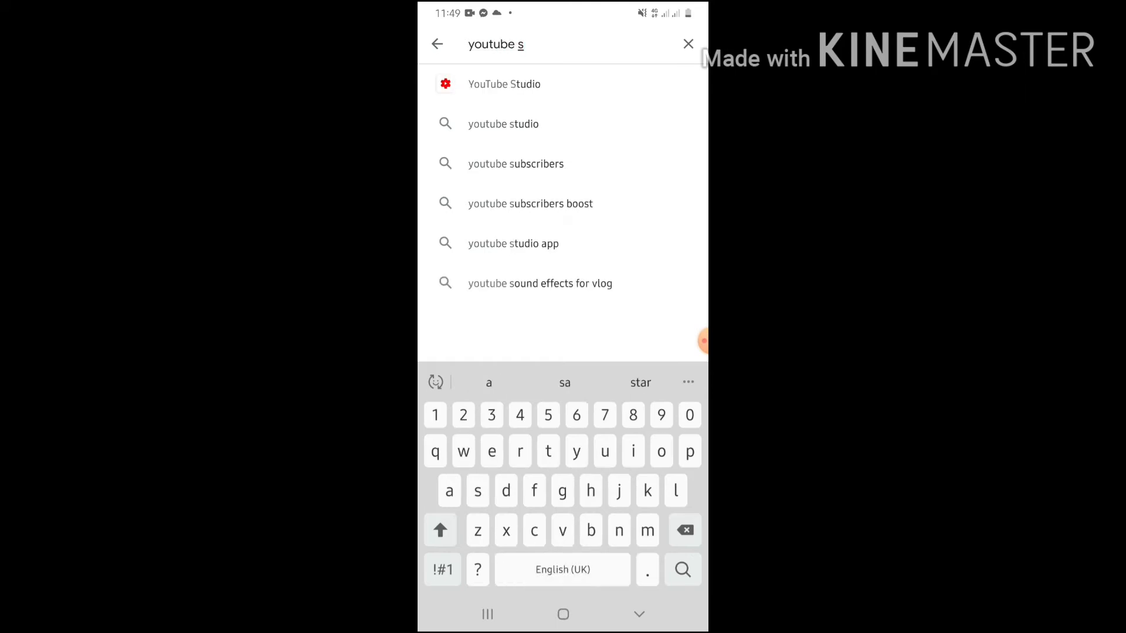
click(504, 84)
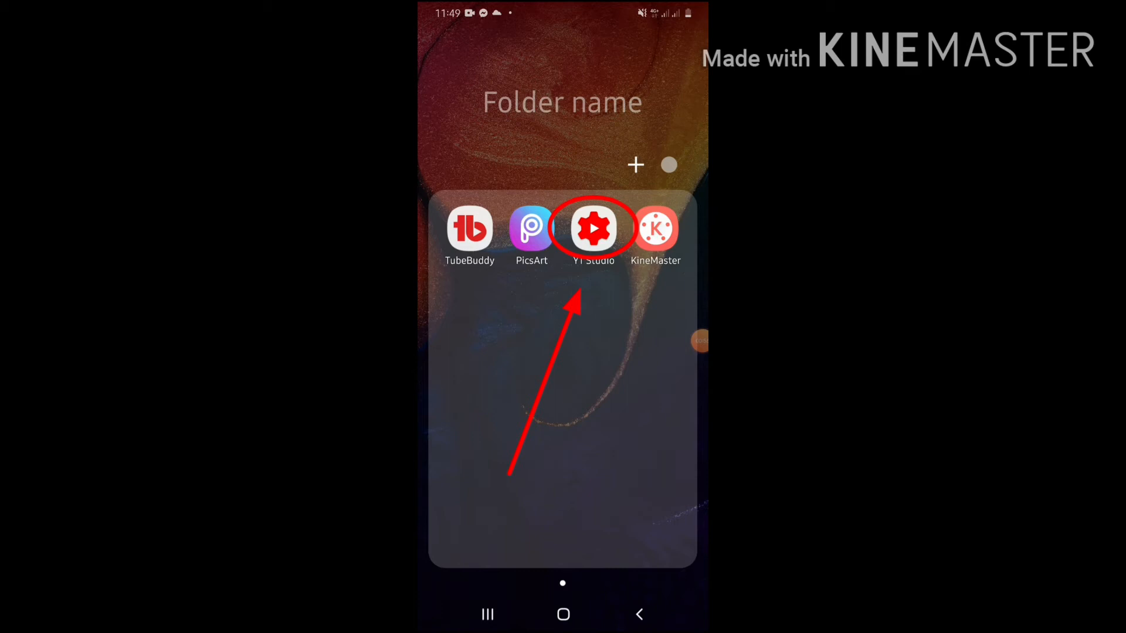
Step: Launch YT Studio and scroll through the channel Dashboard's analytics and video list
click(593, 228)
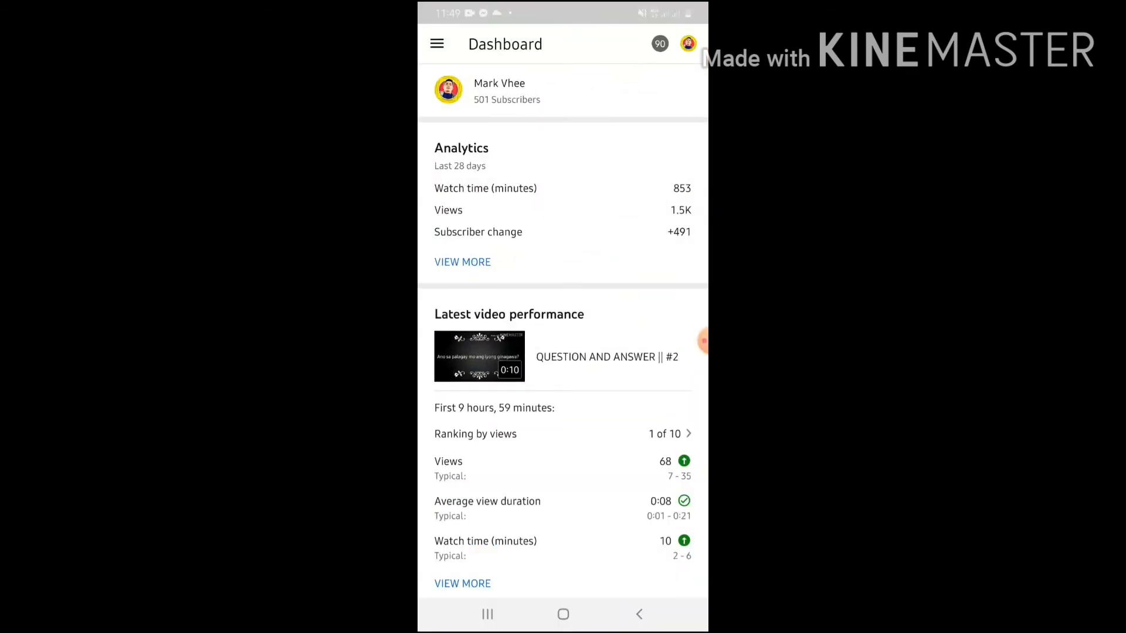
scroll(down, 3)
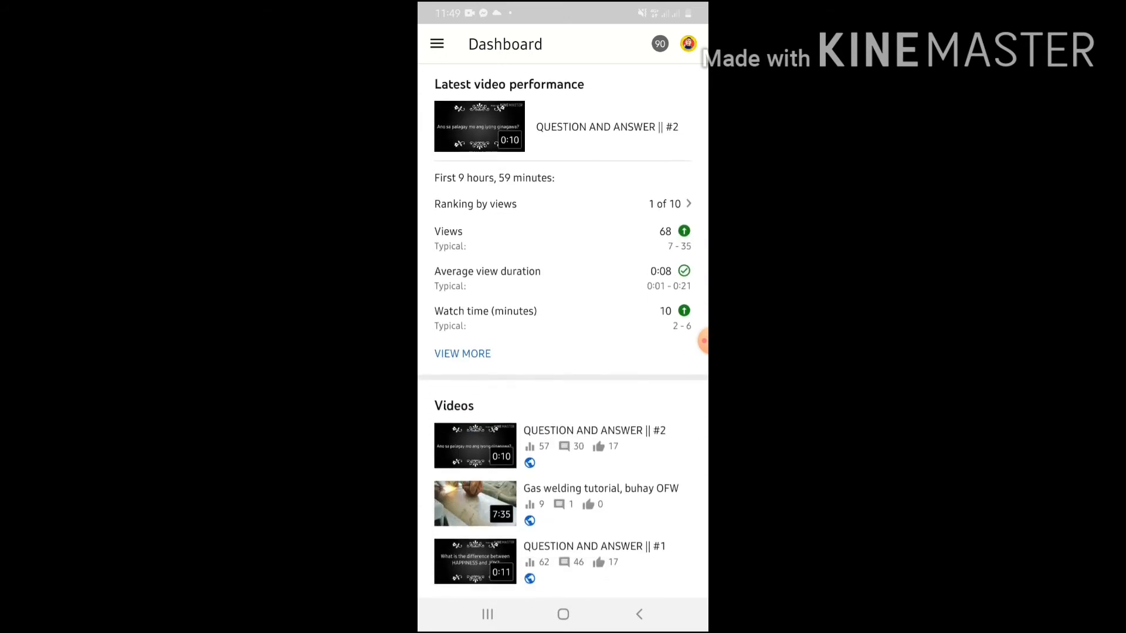
scroll(down, 3)
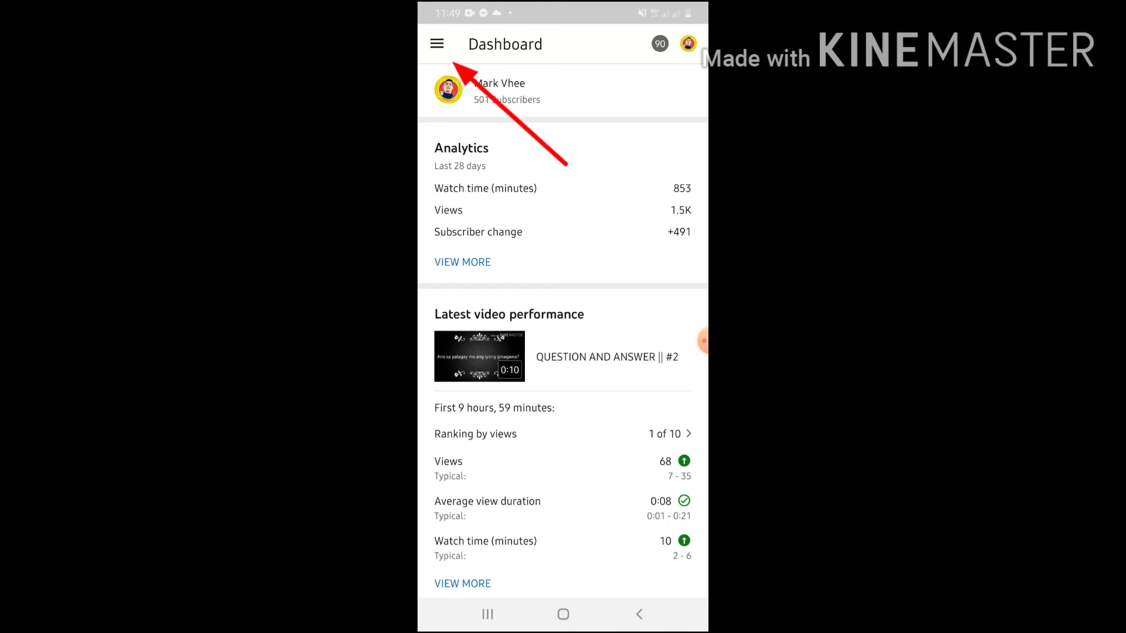
Step: Navigate through the Studio sections menu to the channel's Comments section
click(436, 44)
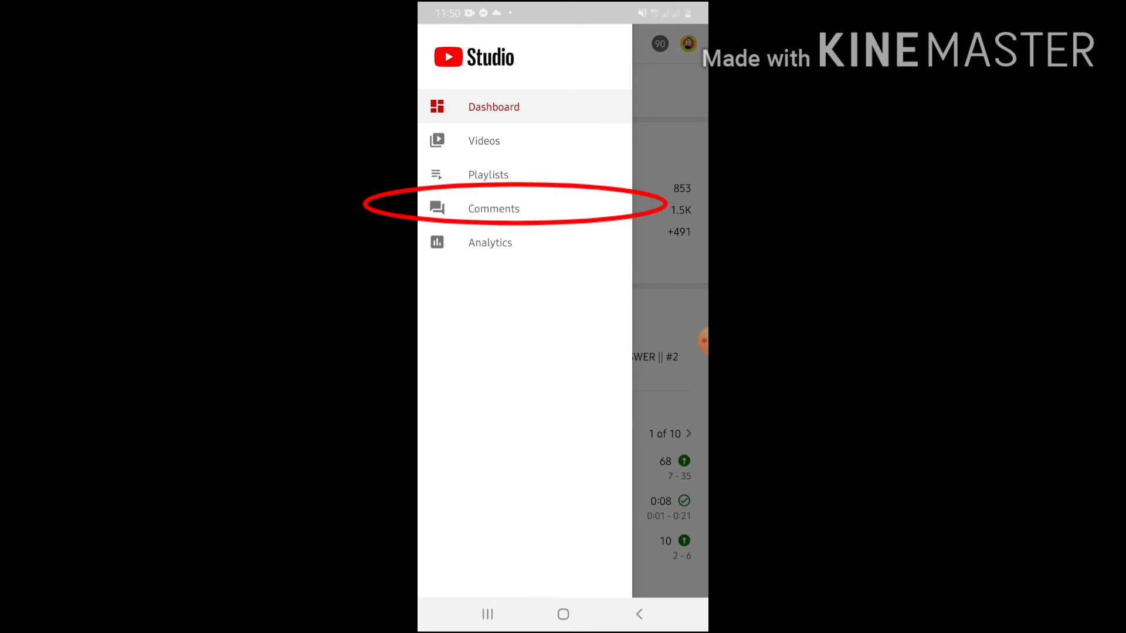
click(493, 208)
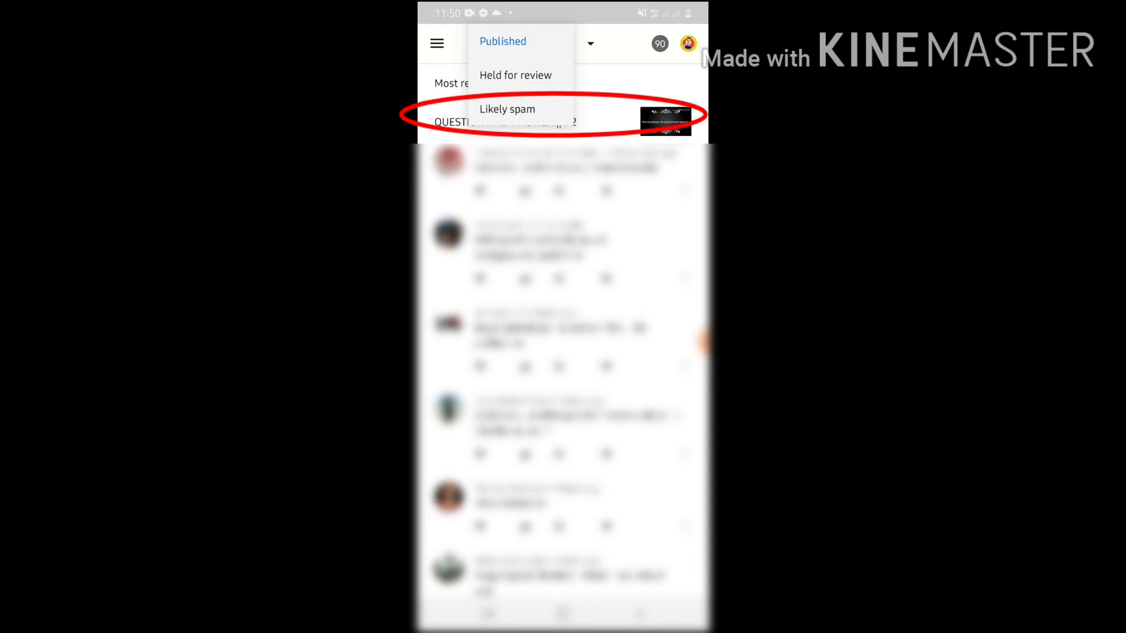
Step: Filter comments to 'Likely spam', then reopen the Studio sections menu
click(506, 109)
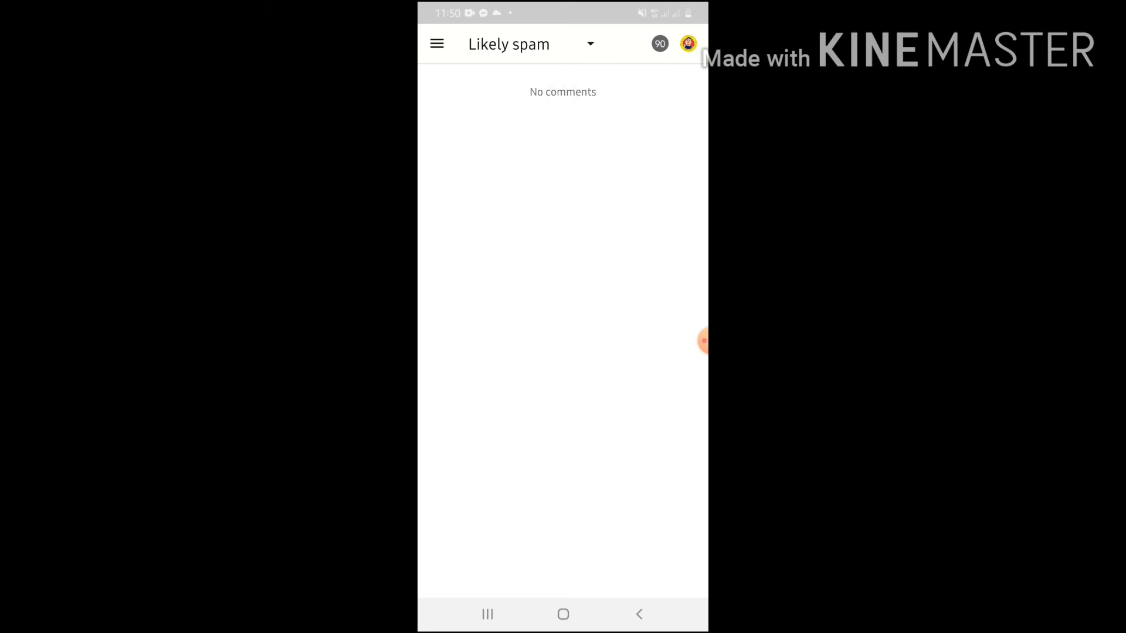
click(437, 44)
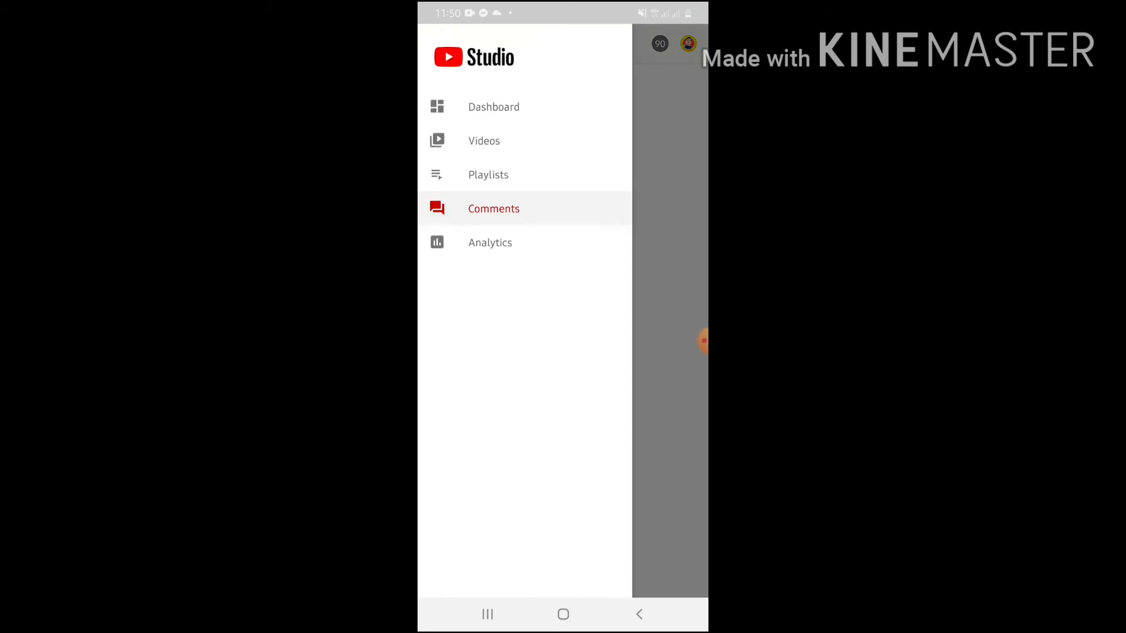